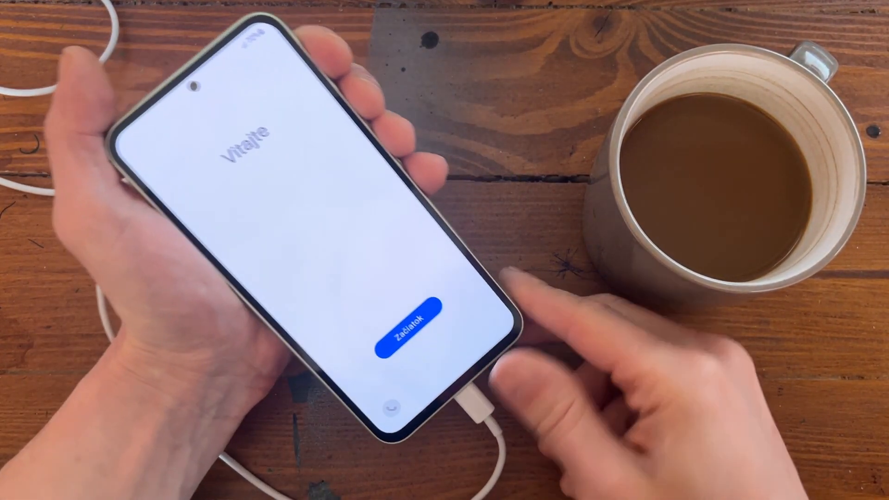
Step: Start setup with English (United Kingdom) and agree to all the terms
click(411, 325)
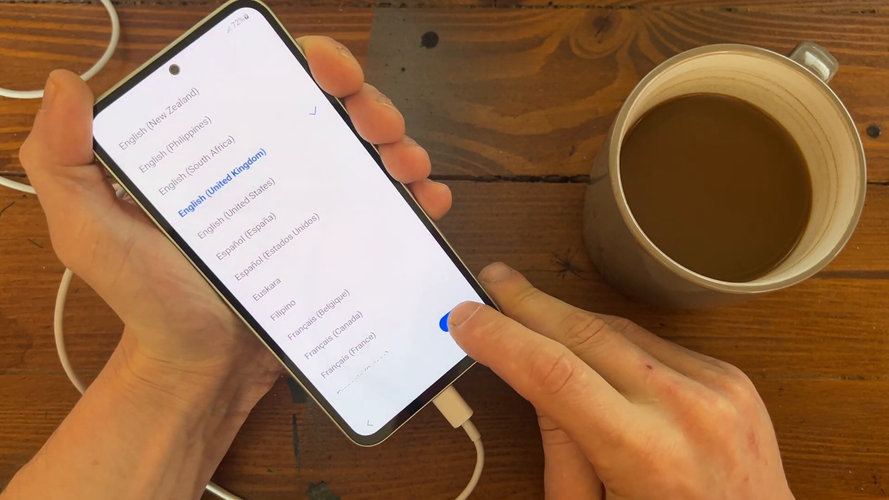
click(451, 324)
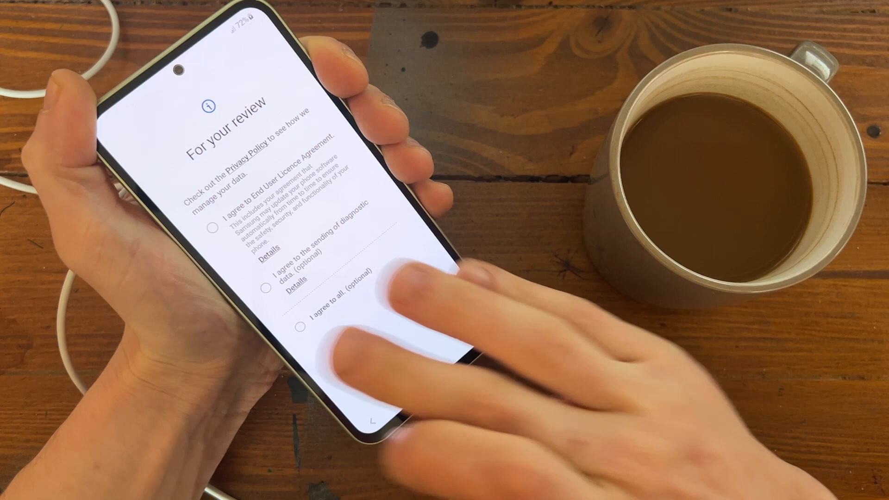
click(301, 328)
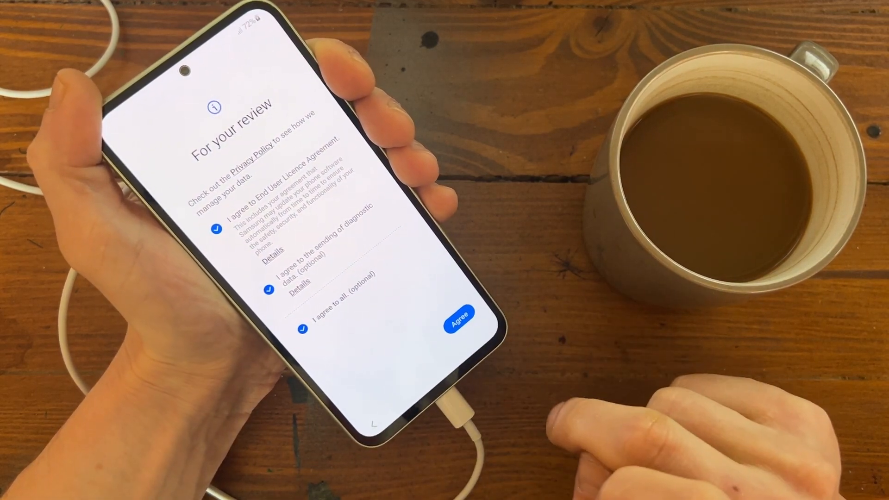
click(459, 314)
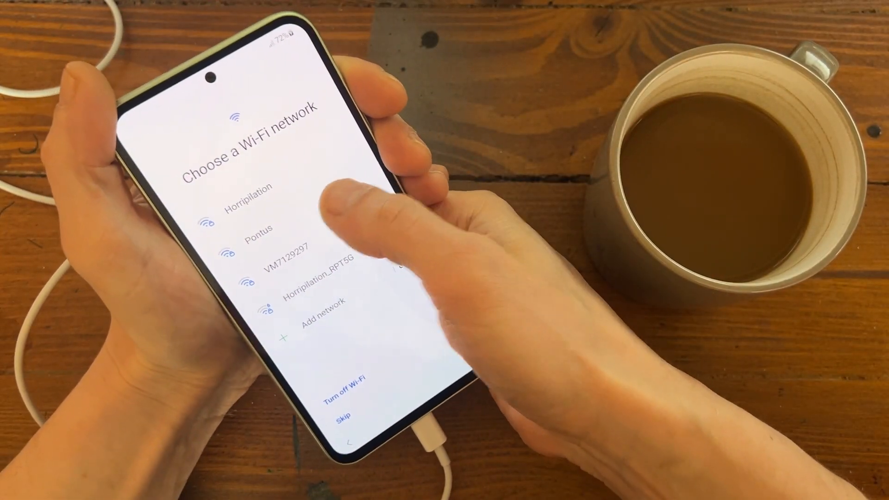
Step: Connect to the Pontus Wi-Fi network and leave mobile network setup for later
click(259, 228)
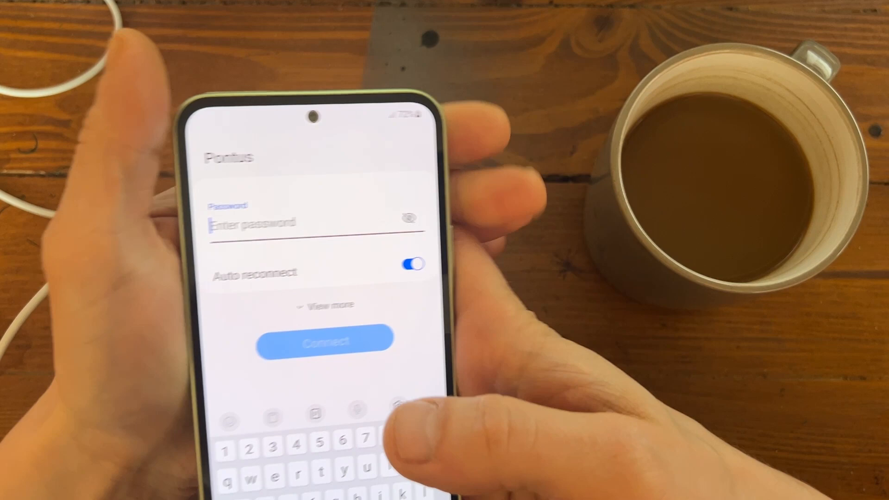
click(324, 341)
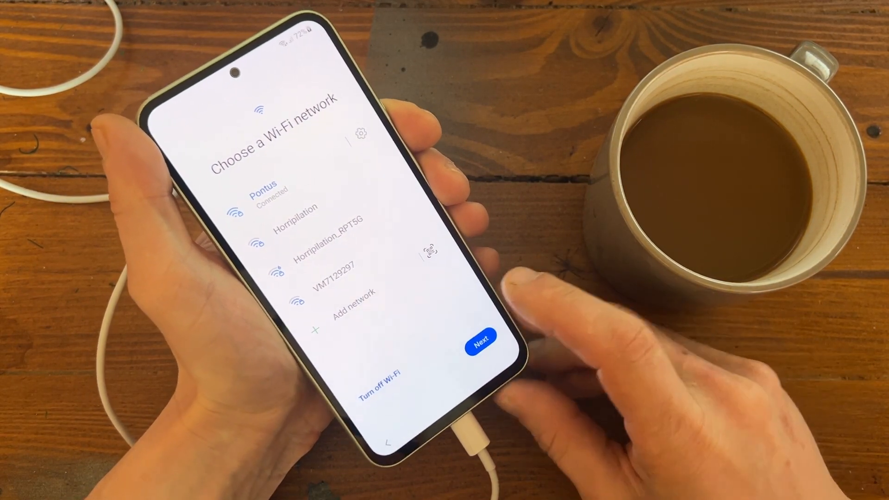
click(480, 336)
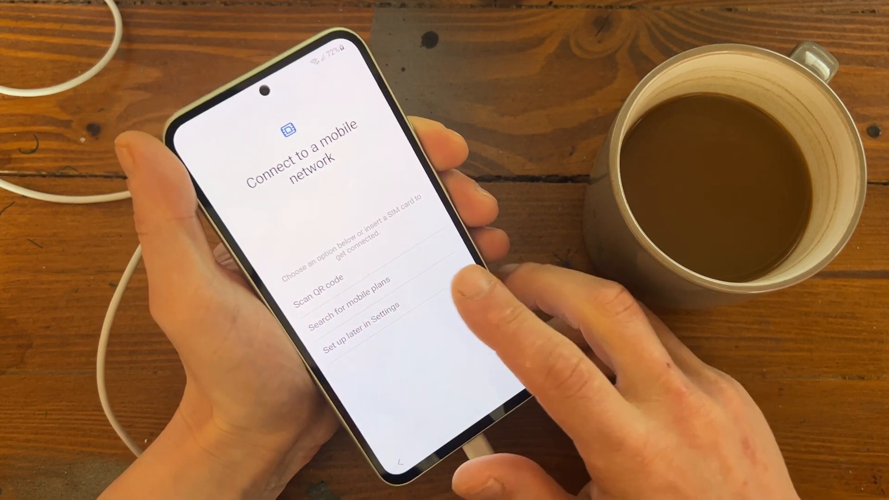
click(360, 333)
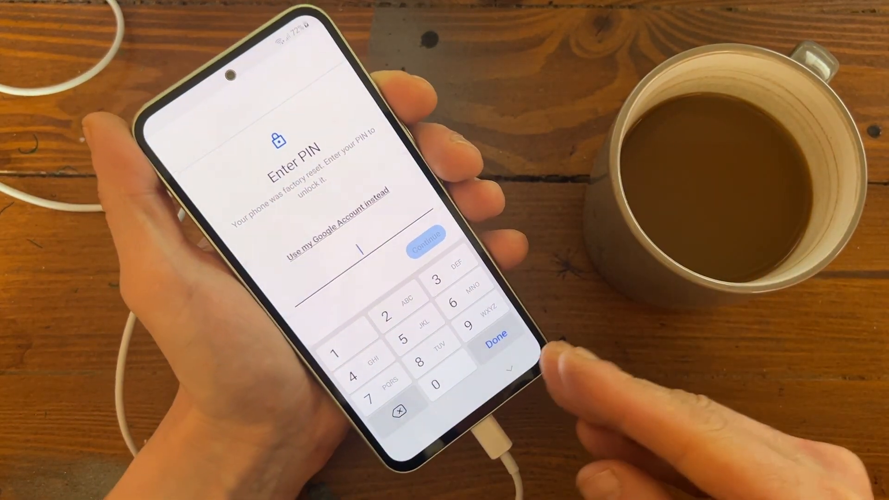
Step: Skip past mobile network to reach the Enter PIN factory-reset lock screen
click(495, 328)
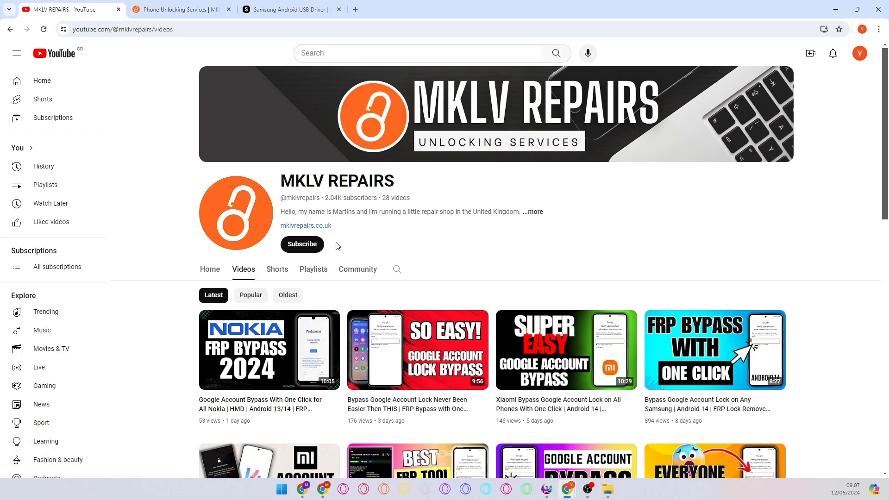
Step: Subscribe to the MKLV REPAIRS YouTube channel
click(302, 243)
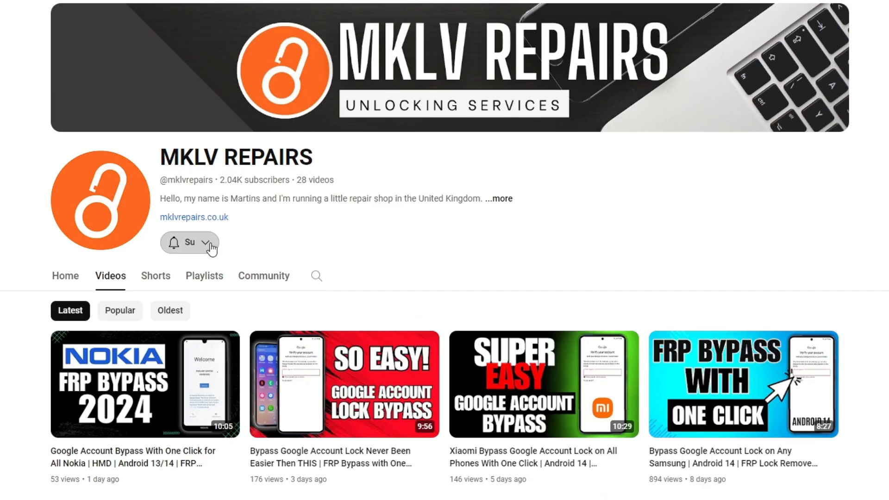
click(189, 243)
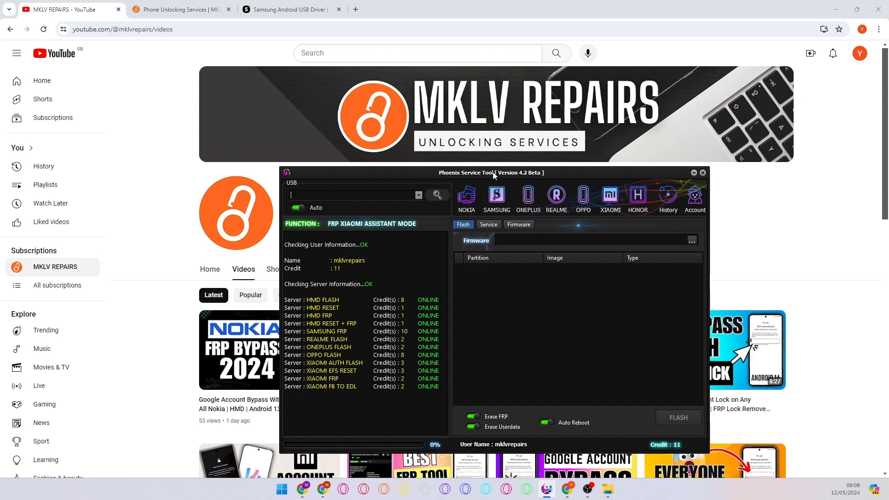
Step: Read the connected SM-A546B under Samsung services, highlighting its TRIGGERED lock status
click(500, 198)
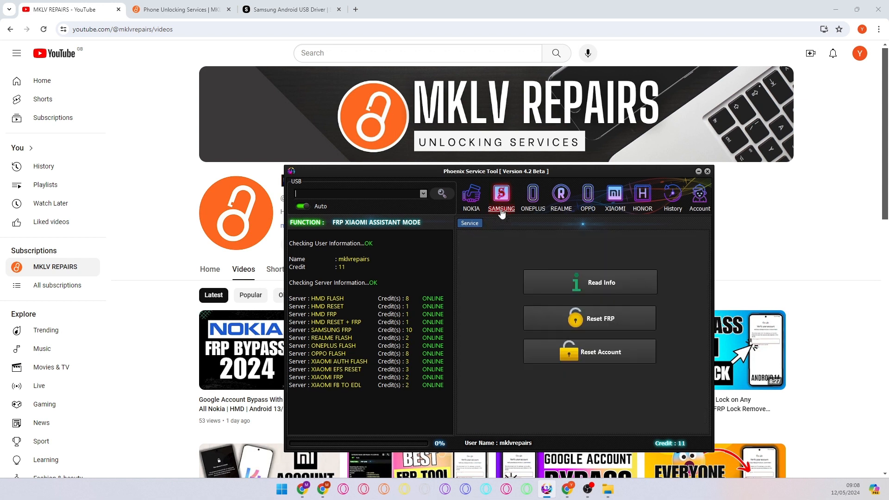
mouse_move(533, 236)
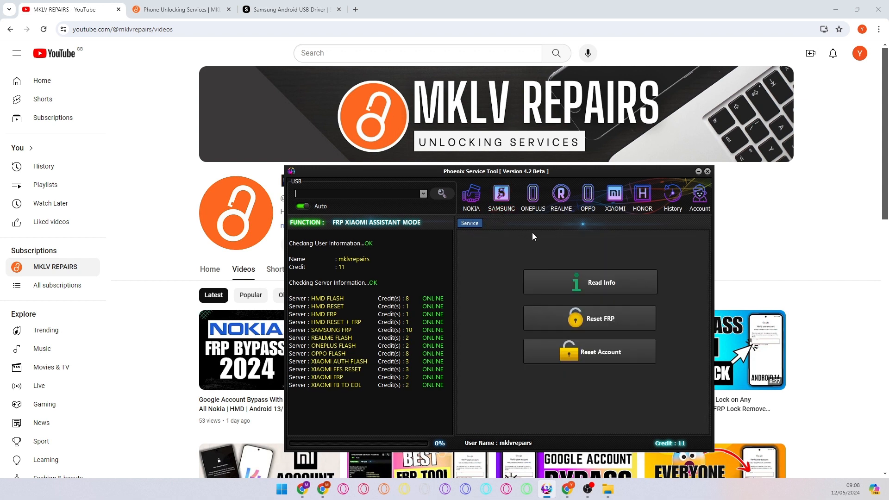
mouse_move(500, 196)
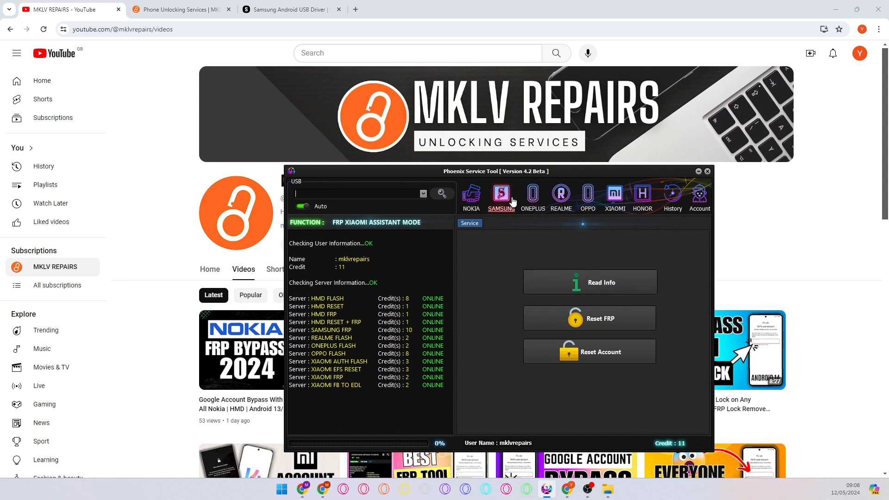
click(589, 282)
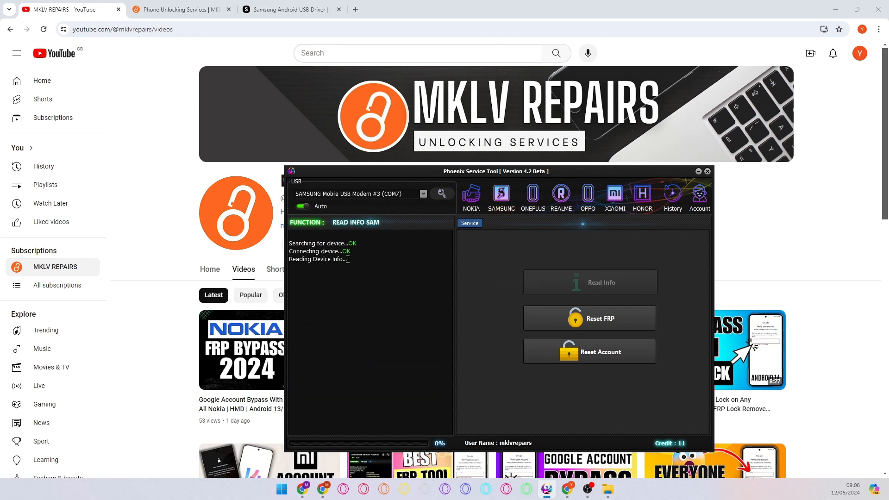
mouse_move(374, 283)
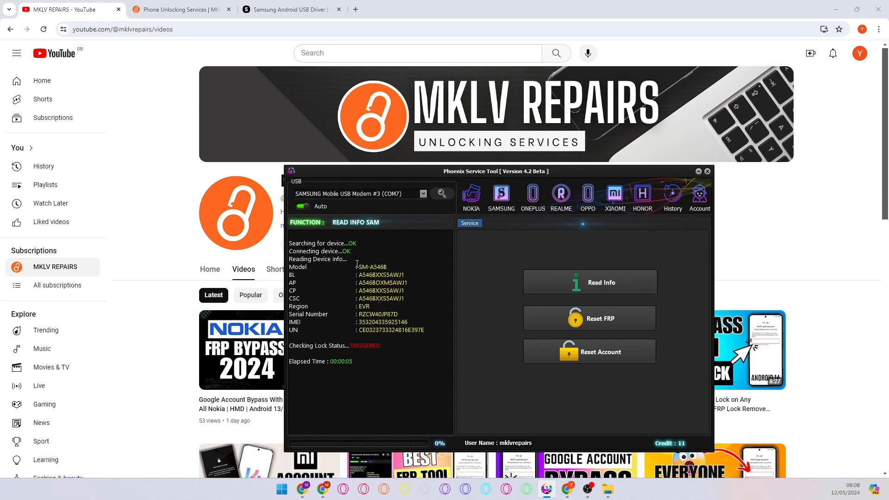
double_click(374, 266)
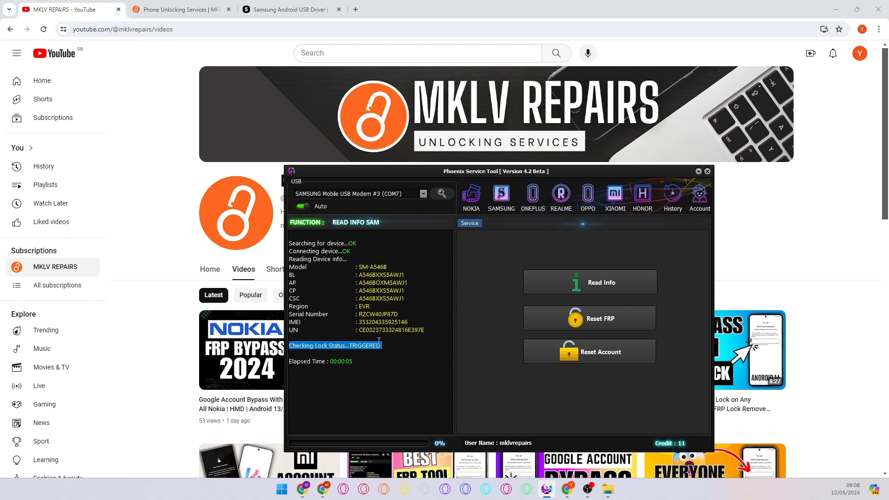
mouse_move(548, 178)
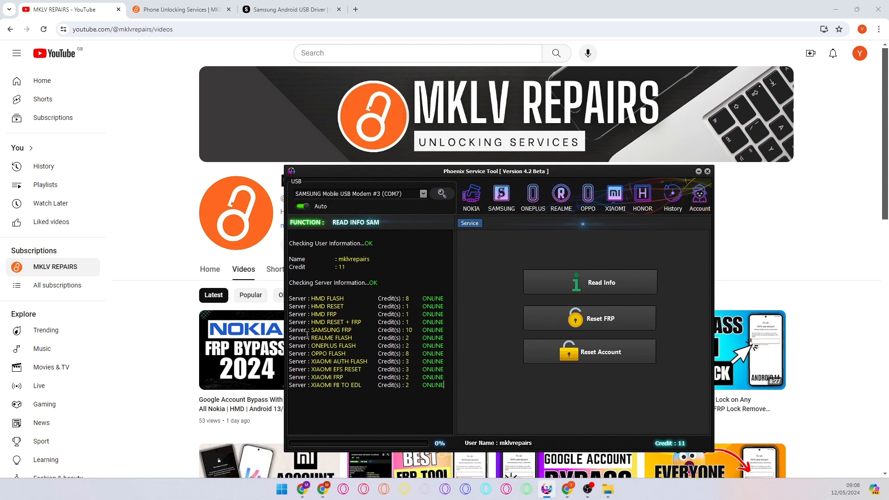
Step: Highlight the SAMSUNG FRP server costing 10 credits and switch to the unlocking services site
click(351, 330)
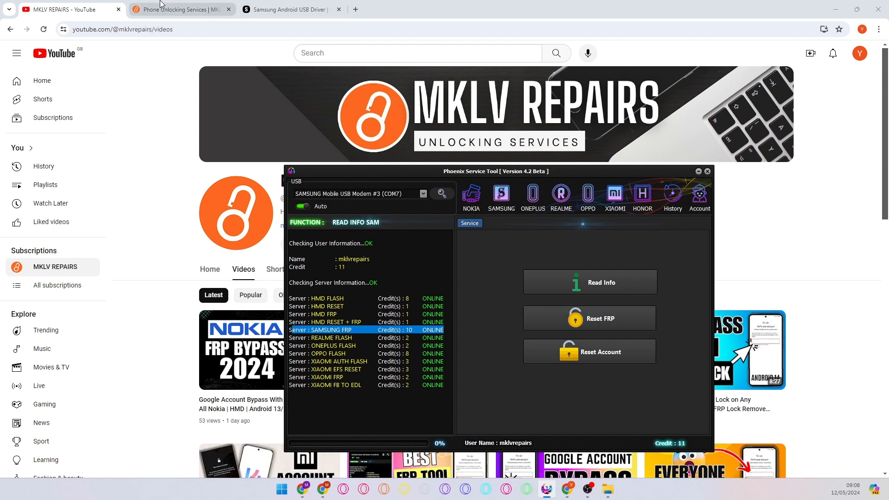
click(181, 9)
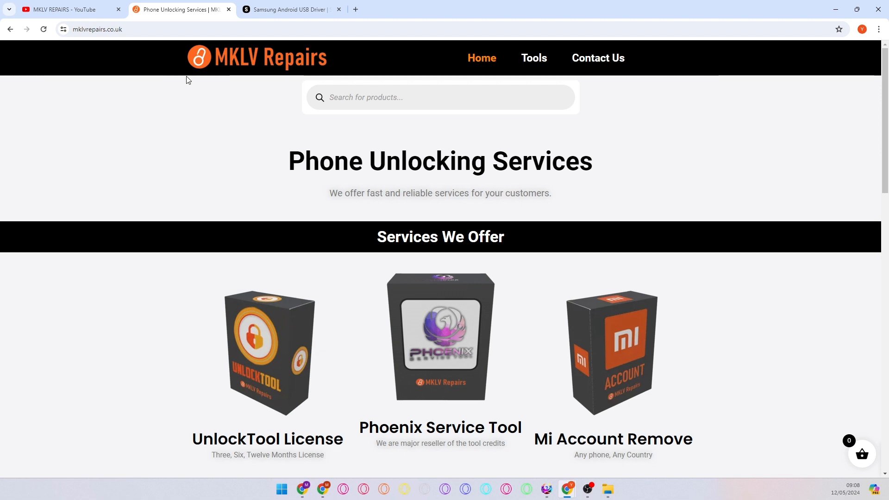
Step: Show the Phoenix Service Tool Credits page listing packs from 6 to 250 credits
click(440, 352)
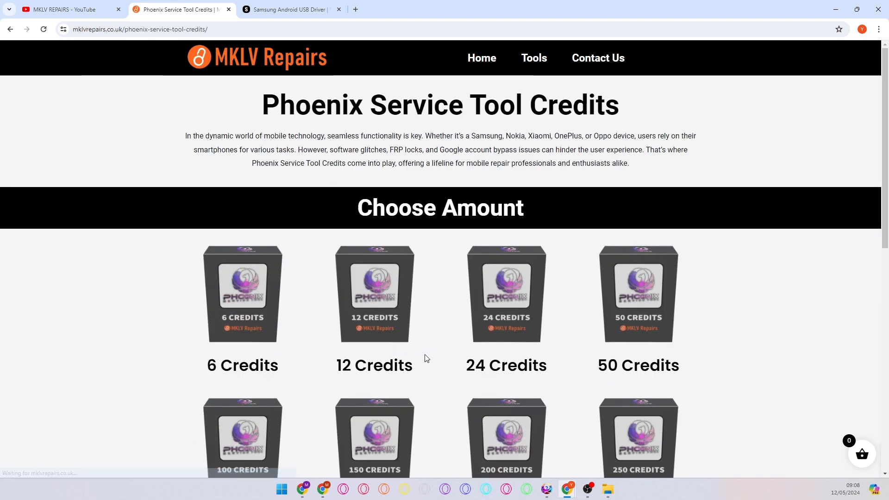
drag(350, 105, 606, 104)
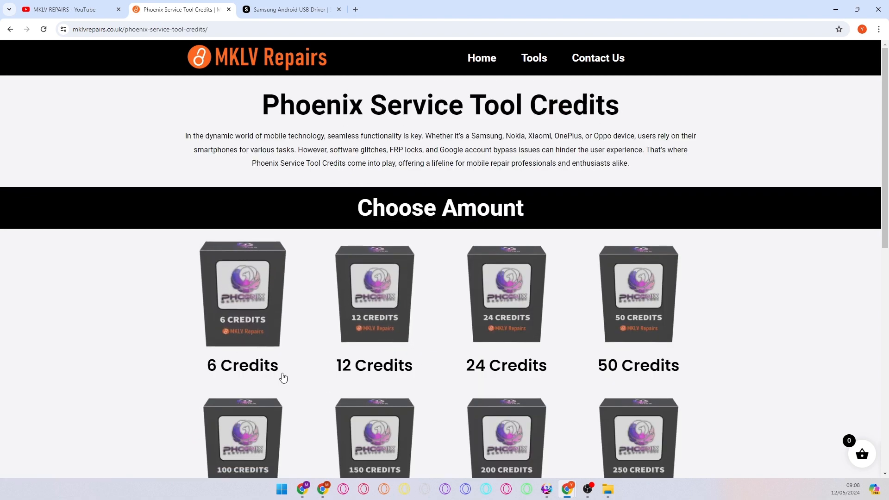
mouse_move(374, 306)
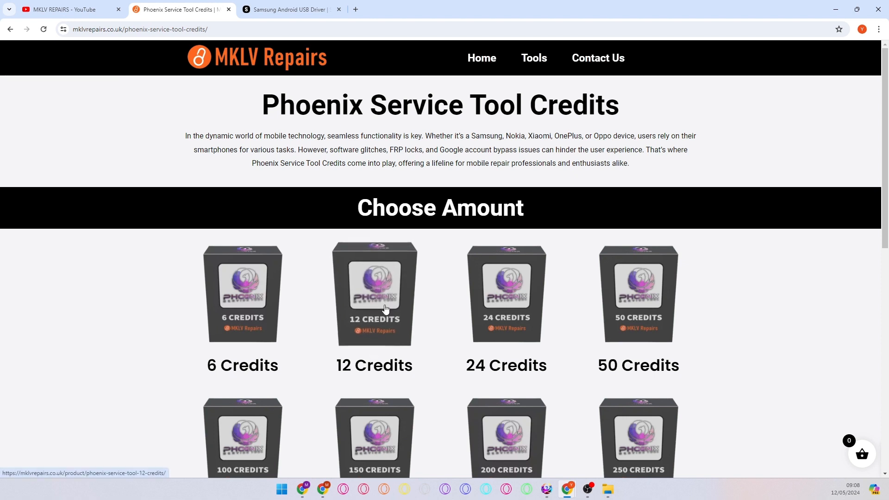
mouse_move(543, 489)
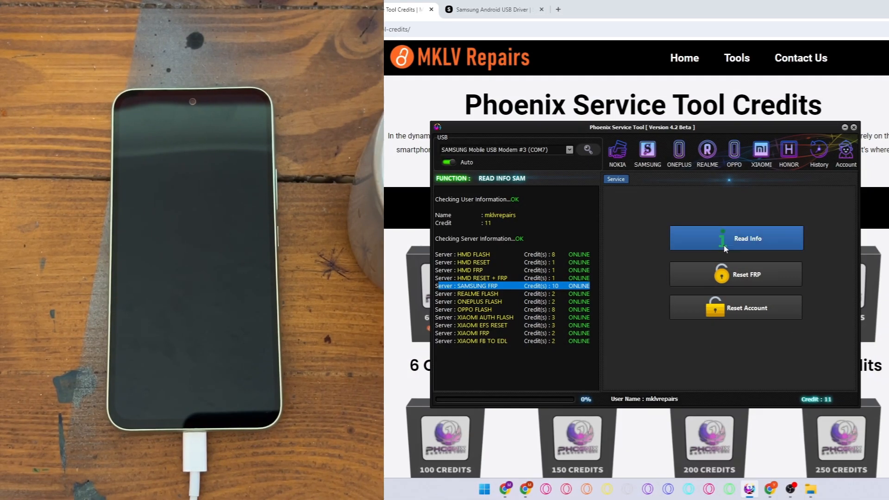
Step: Reset FRP on the SM-A546B for 10 credits and re-read it, reporting lock status UNLOCK
click(735, 238)
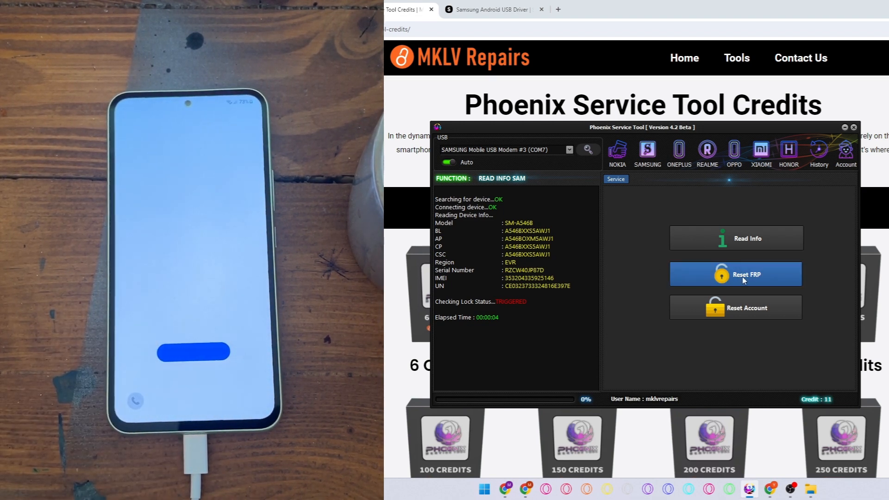
click(735, 274)
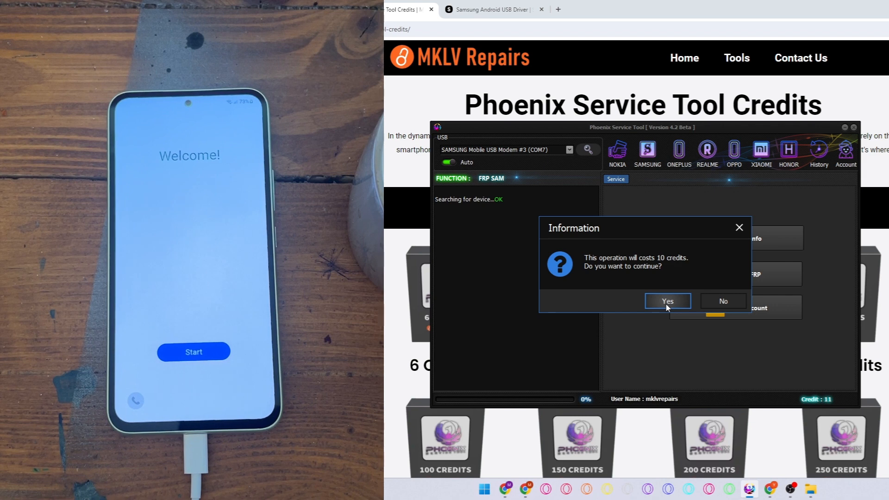
click(667, 300)
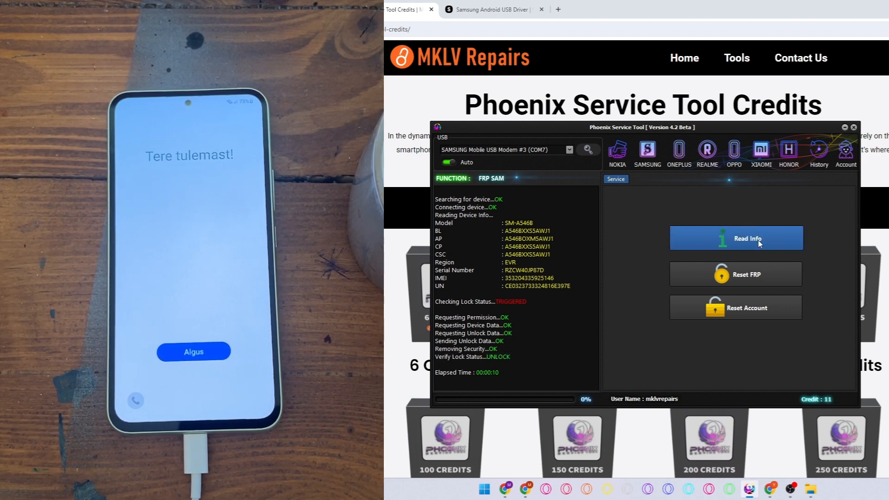
click(736, 238)
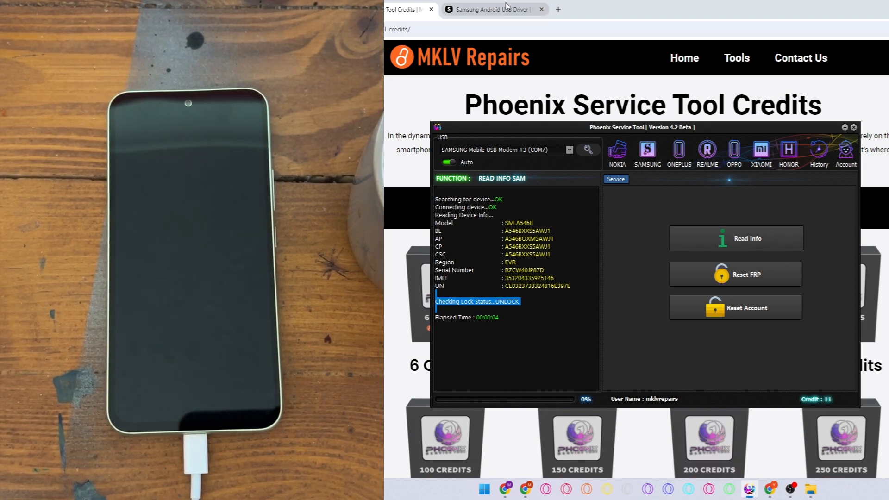
Step: View the Samsung Android USB Driver page, then return to the Phoenix credits page
click(493, 9)
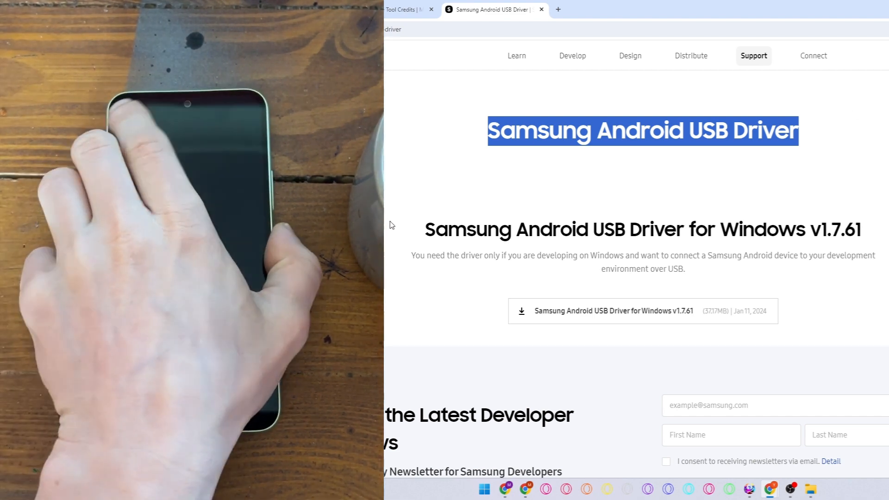
click(406, 9)
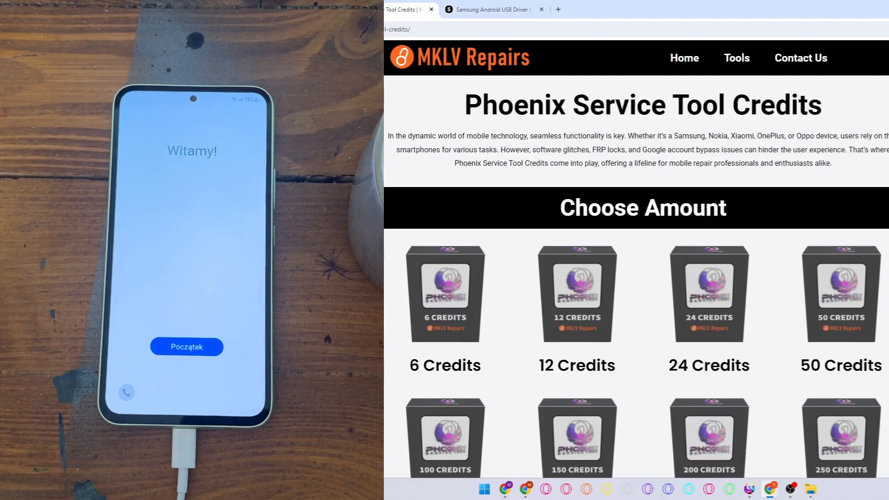
click(750, 488)
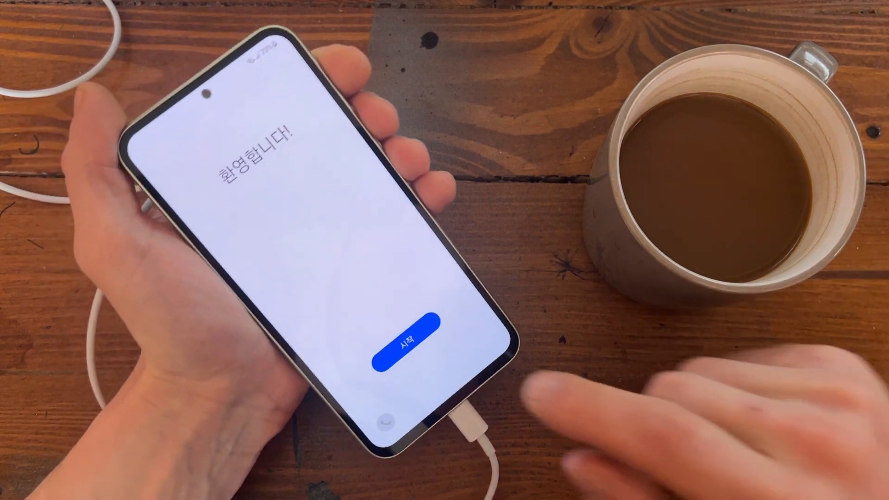
Step: Restart setup with English (United Kingdom) and accept the licence and diagnostic agreements
click(411, 325)
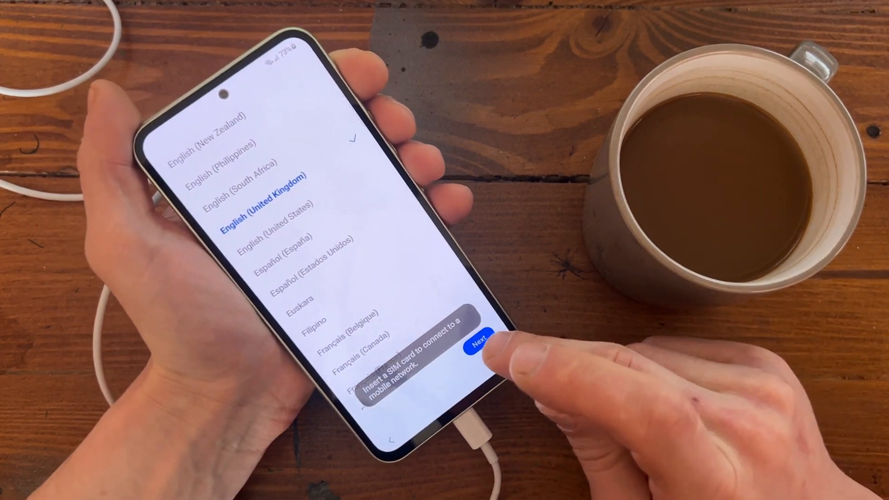
click(480, 342)
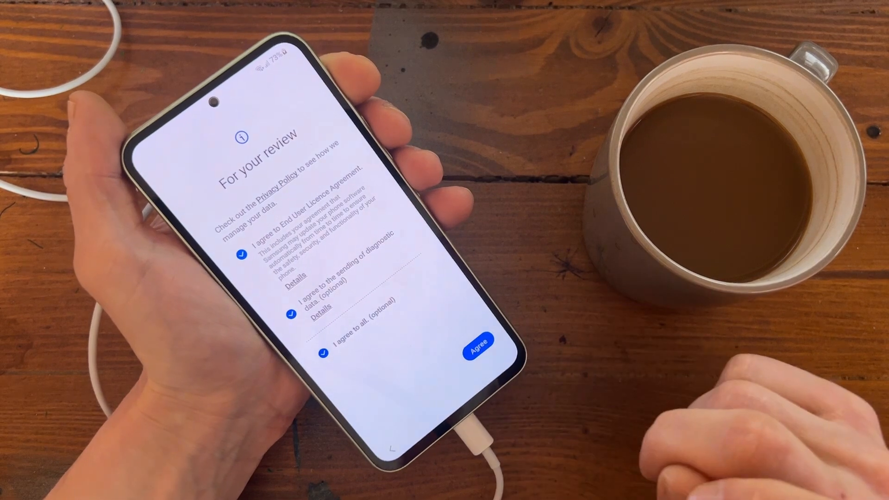
click(478, 344)
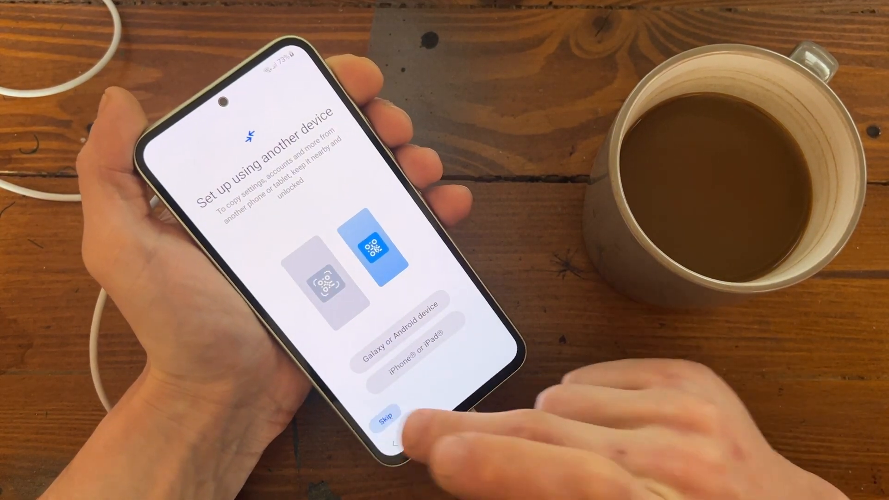
Step: Skip device transfer, keep the connected Wi-Fi, and choose Don't copy for apps and data
click(386, 414)
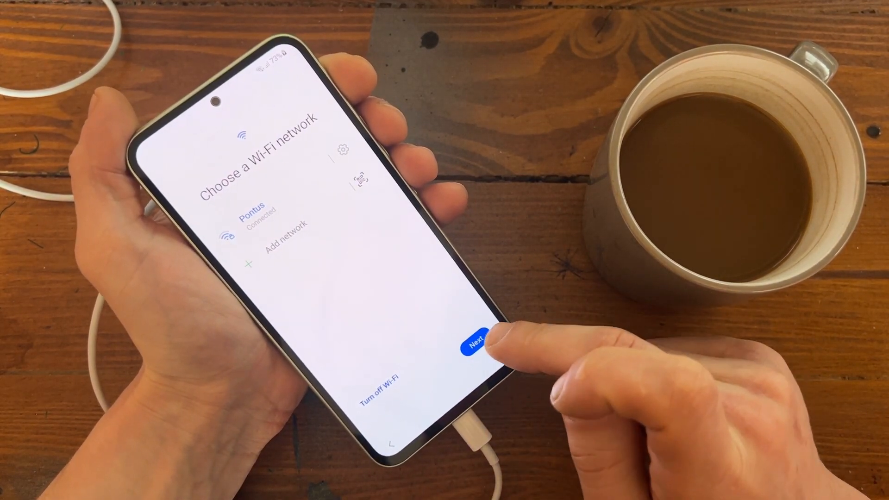
click(478, 343)
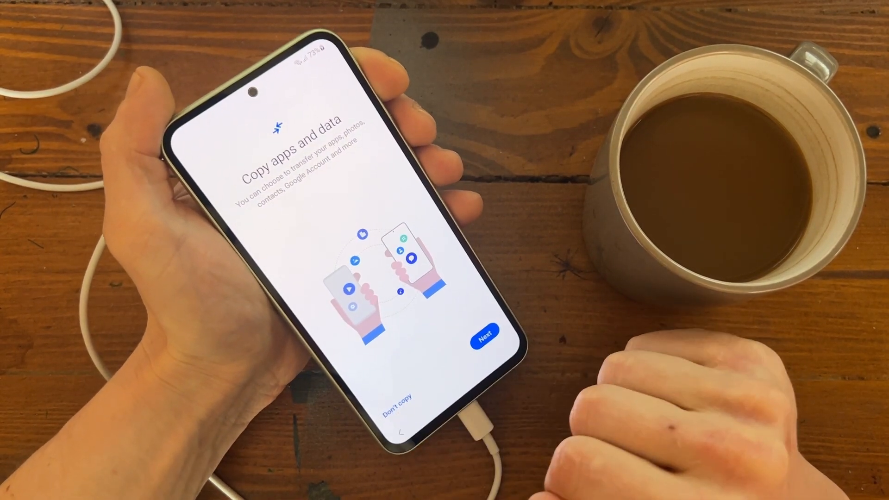
click(484, 332)
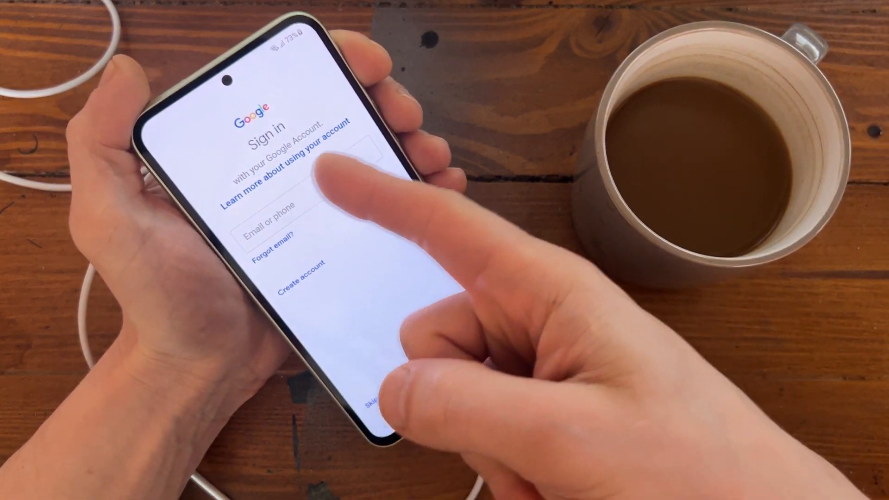
Step: Skip Google sign-in, accept the Google services terms, and skip the screen lock
click(369, 395)
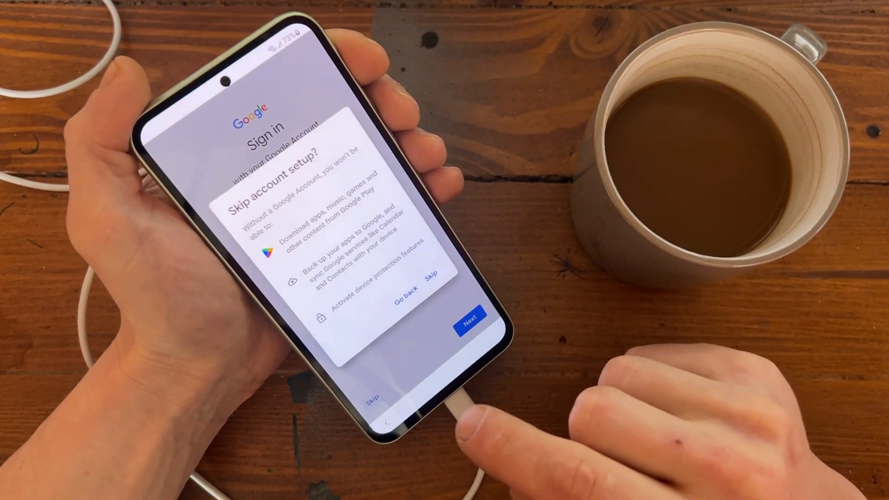
click(469, 321)
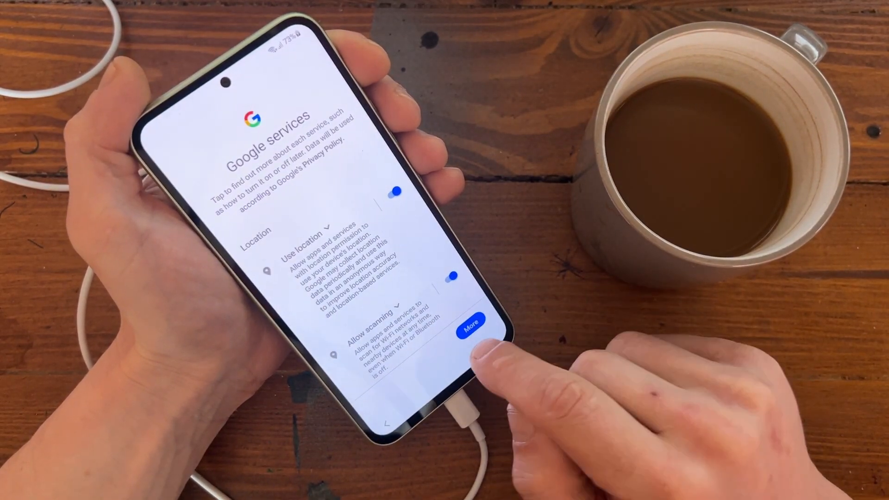
click(471, 324)
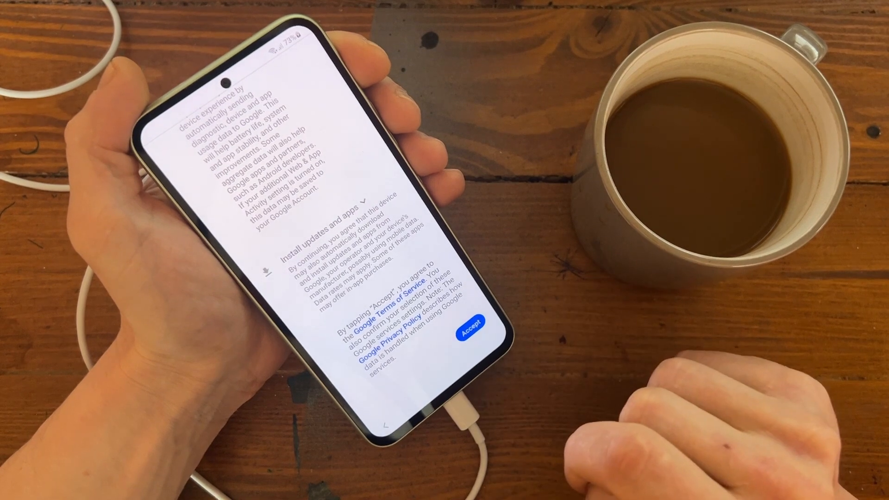
click(471, 315)
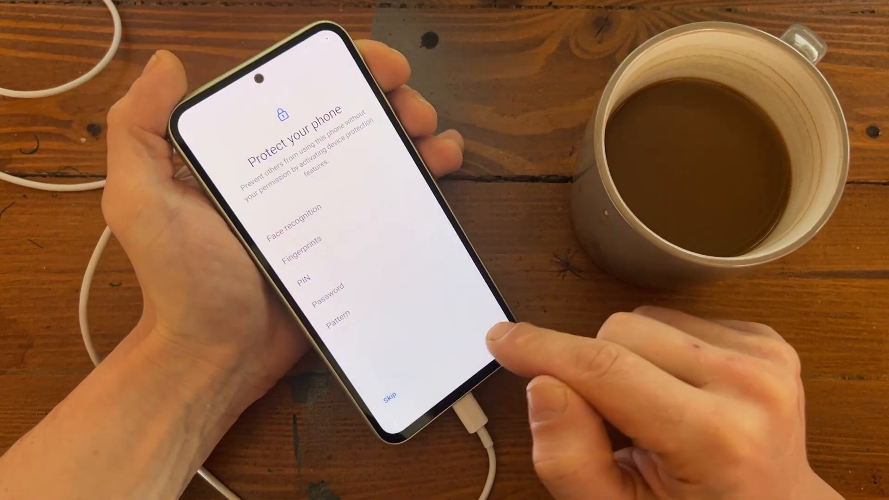
click(390, 394)
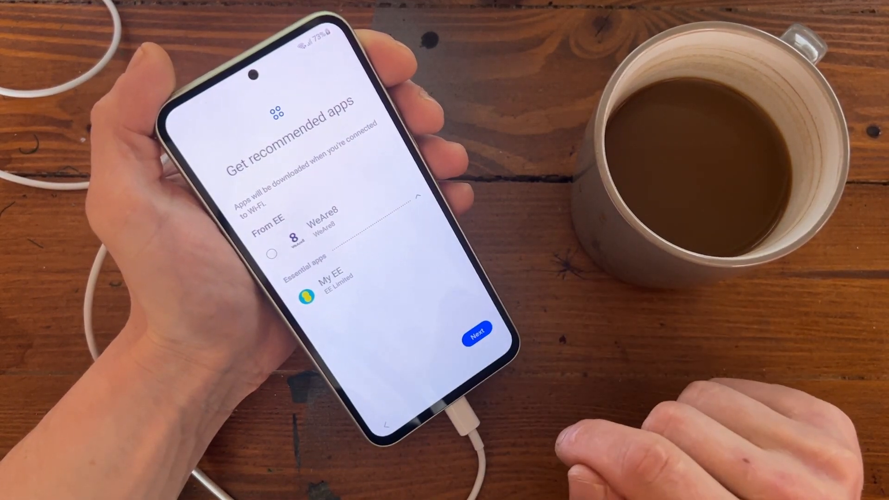
Step: Pass recommended apps, skip the Samsung account, agree to Samsung services and finish to the home screen
click(476, 332)
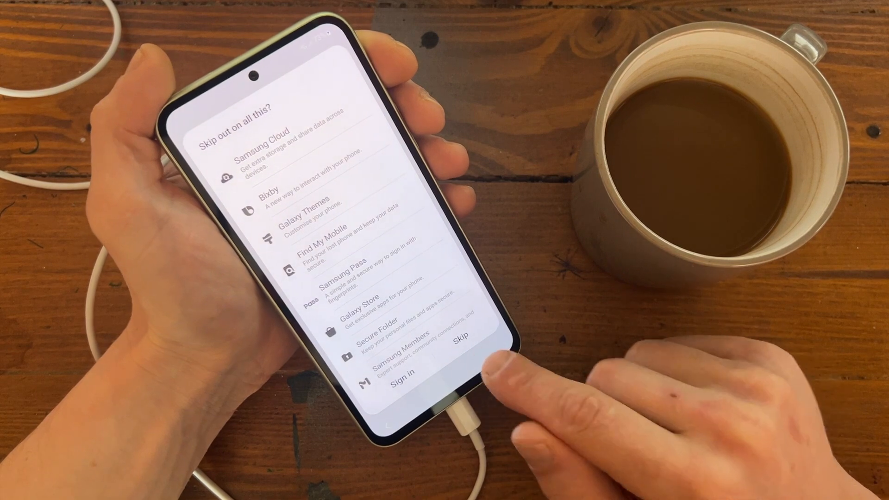
click(460, 341)
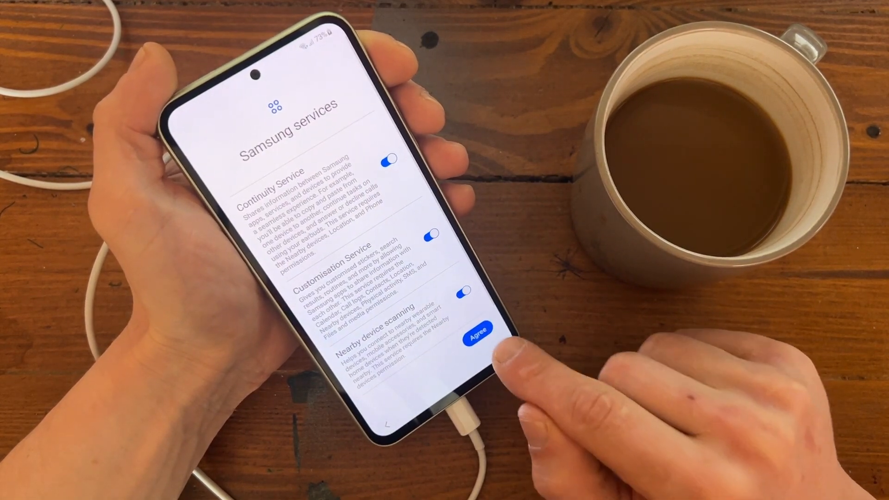
click(476, 329)
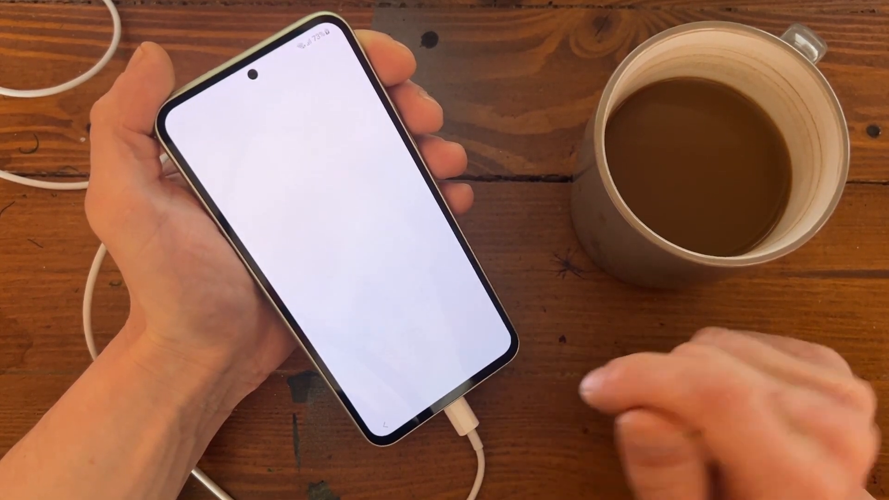
click(413, 333)
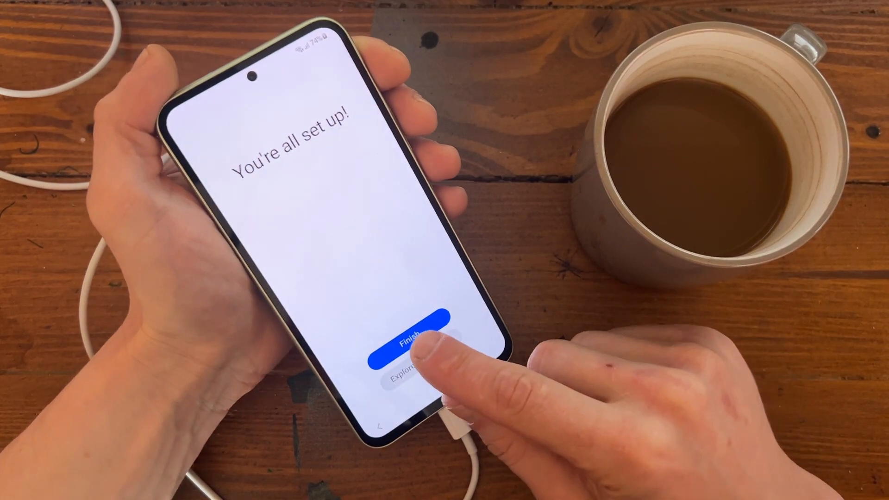
click(413, 334)
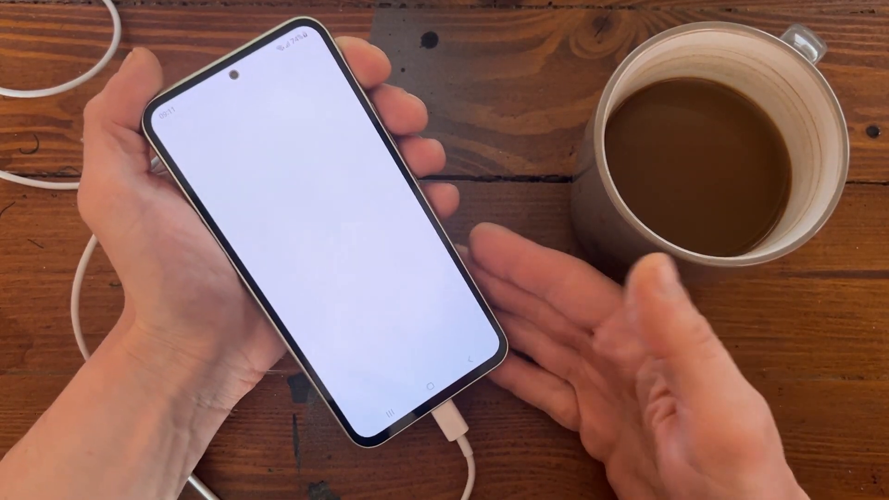